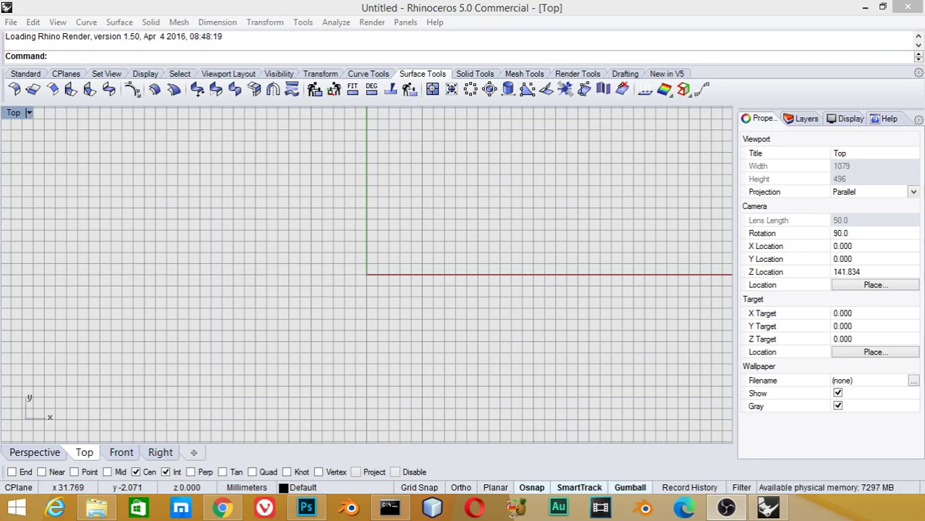
mouse_move(310, 177)
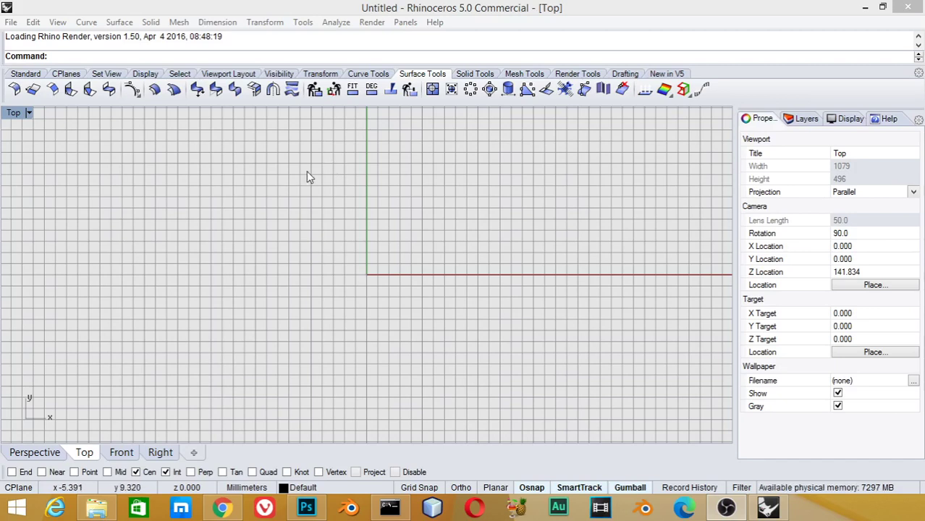
mouse_move(86, 32)
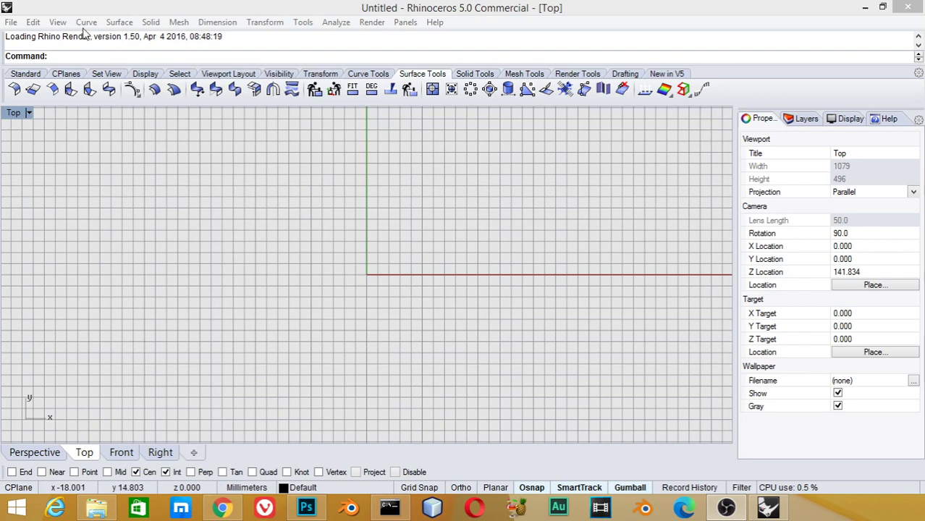
Sketch the letters of WORLD freehand and a cloud outline around the word
click(87, 22)
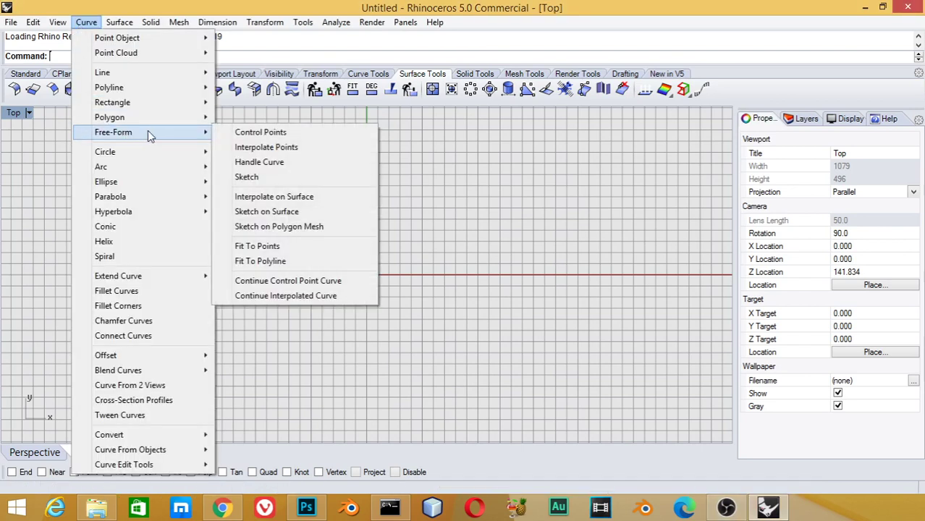
mouse_move(253, 189)
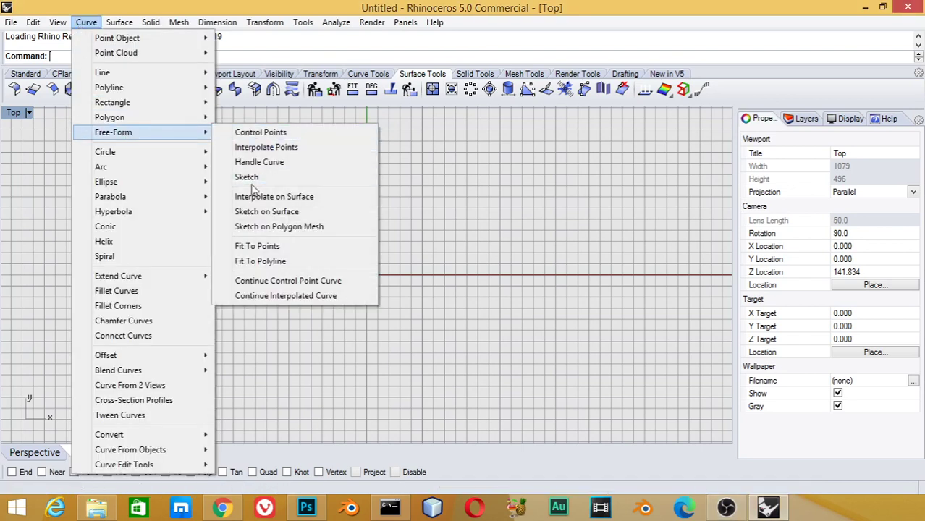
click(246, 177)
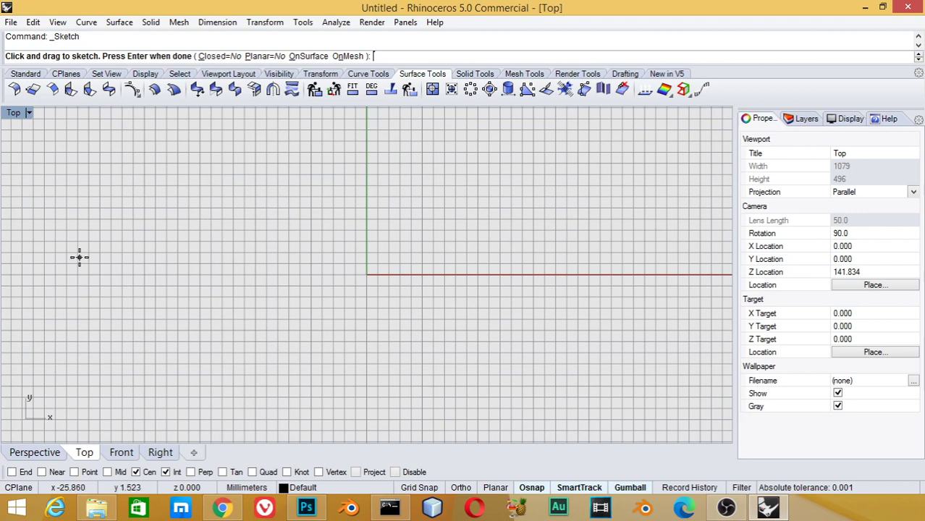
drag(80, 258, 154, 261)
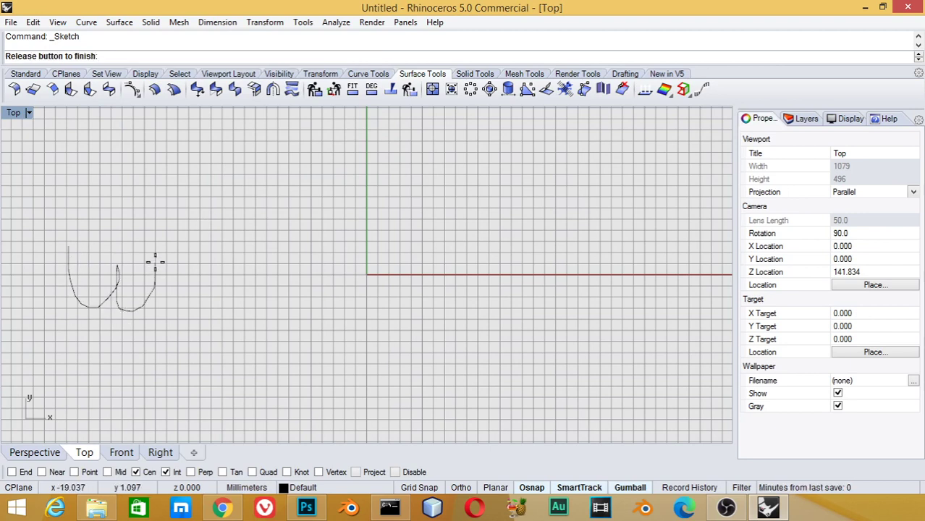
drag(176, 274, 210, 290)
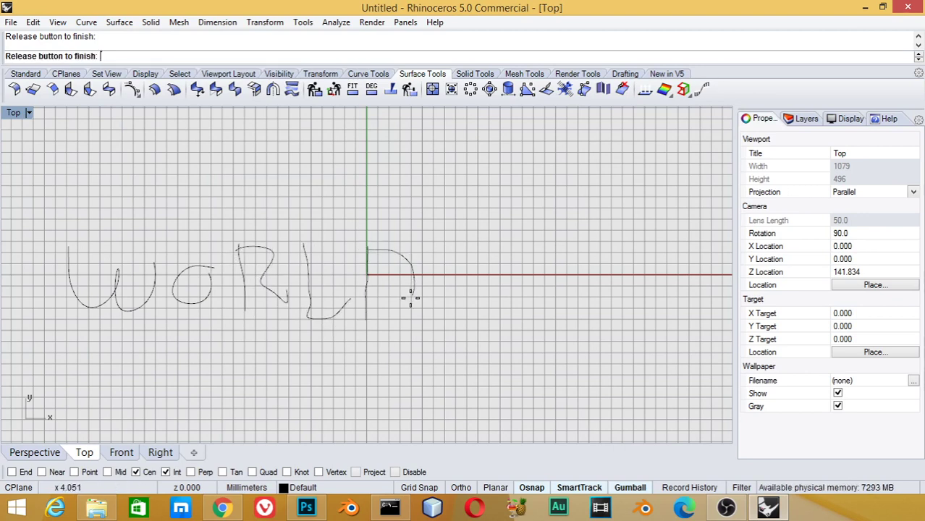
drag(109, 347, 365, 404)
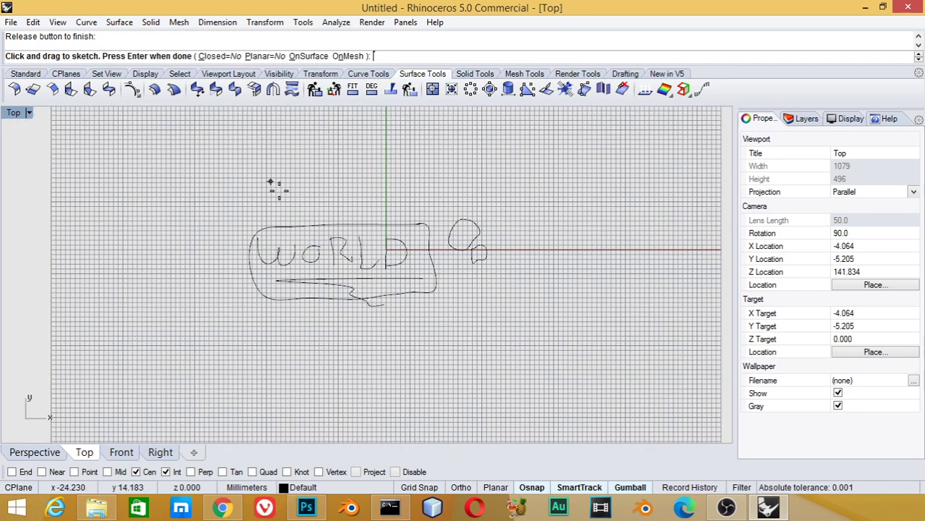
mouse_move(173, 88)
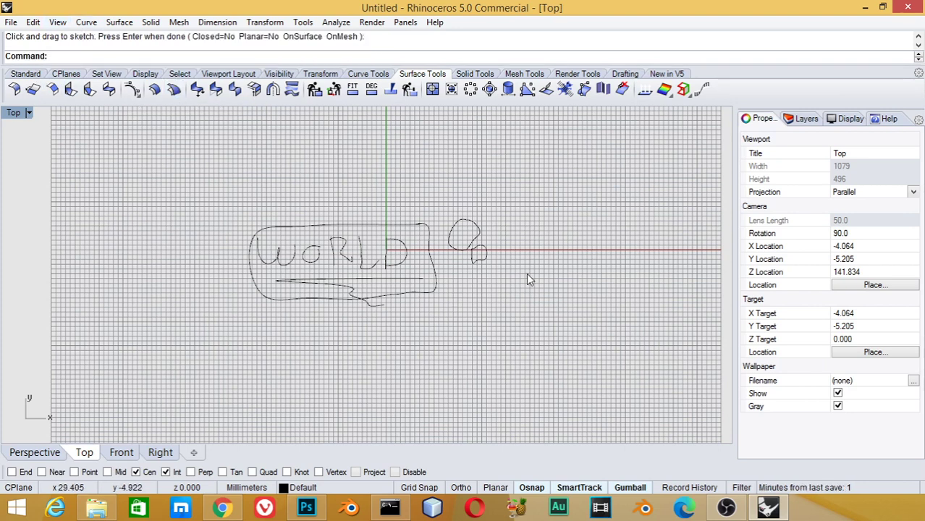
Draw a smooth interpolated curve through several picked points right of the WORLD sketch
click(87, 22)
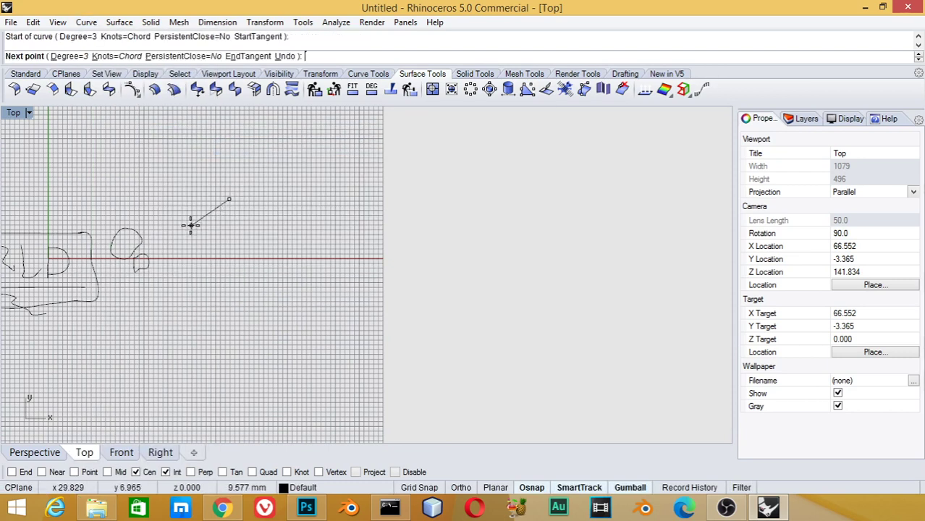
click(270, 264)
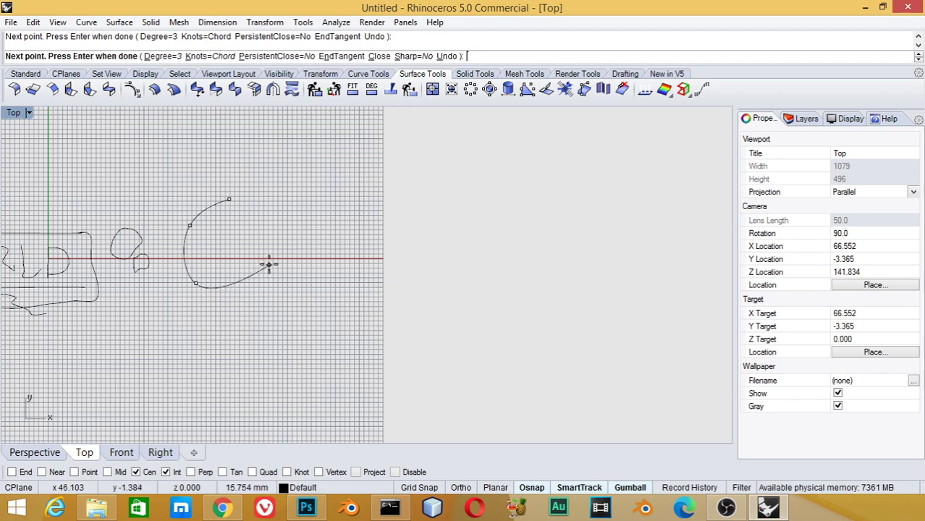
click(385, 234)
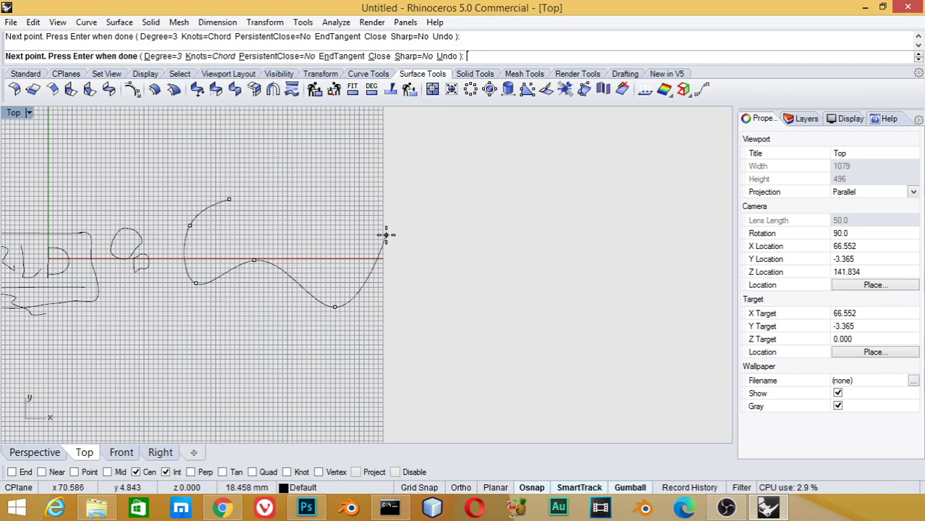
key(enter)
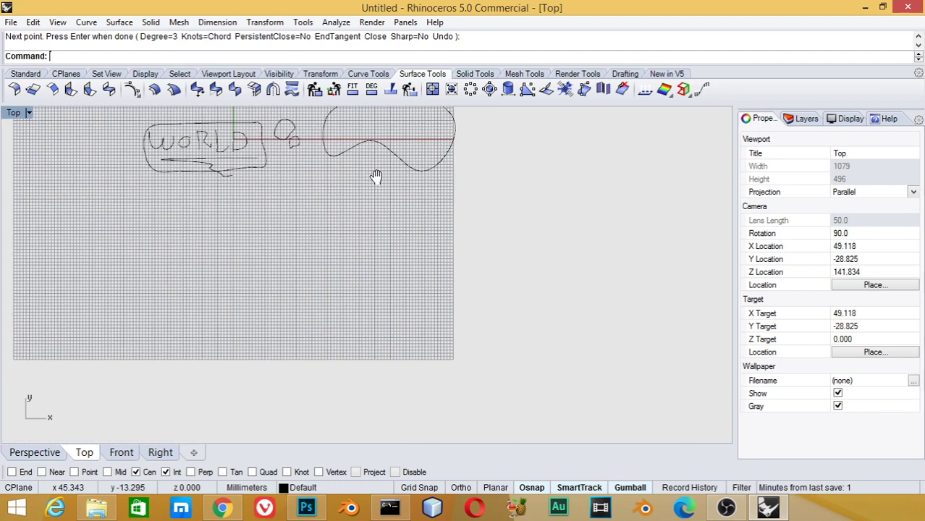
Draw a long wavy handle curve below the earlier shapes, placing points and tangent handles
click(87, 22)
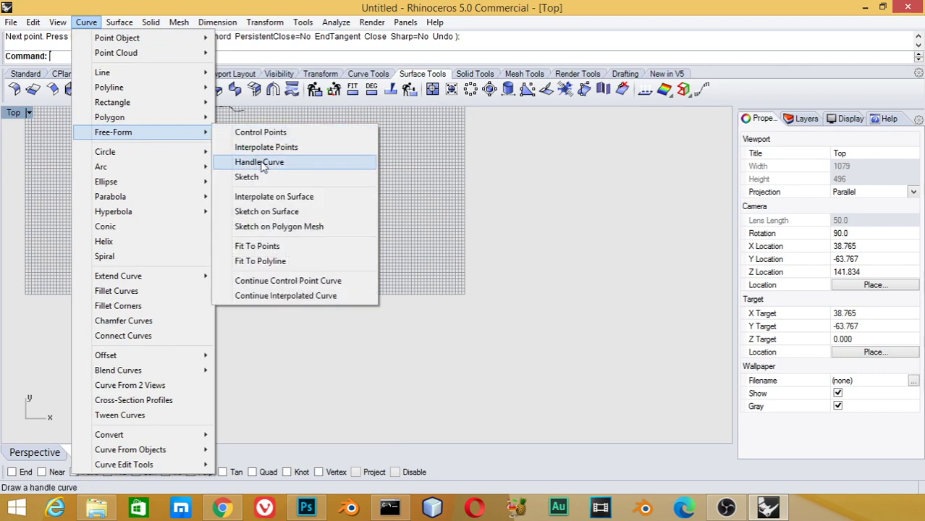
click(259, 163)
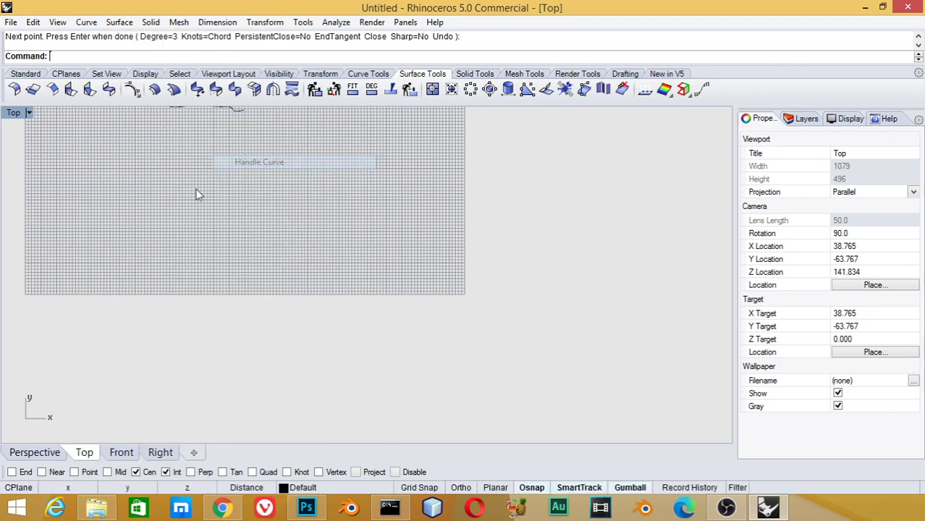
click(116, 201)
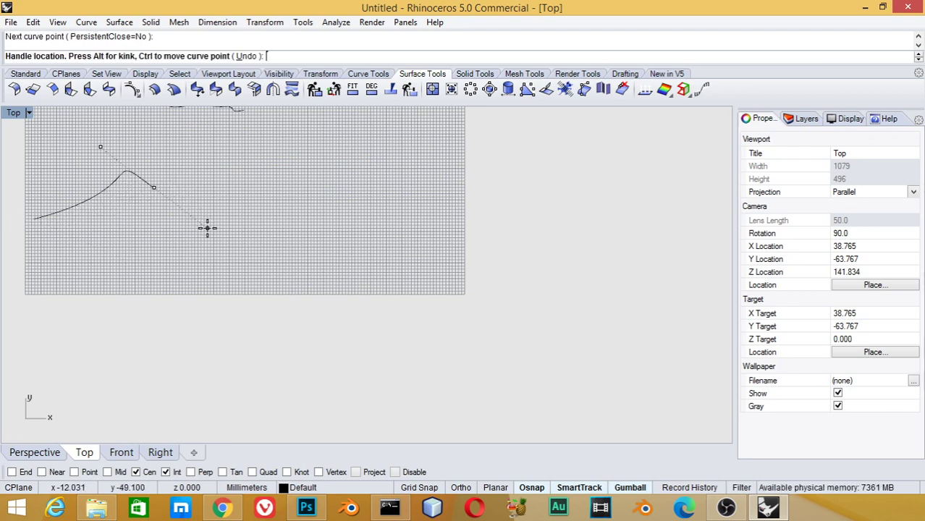
click(230, 303)
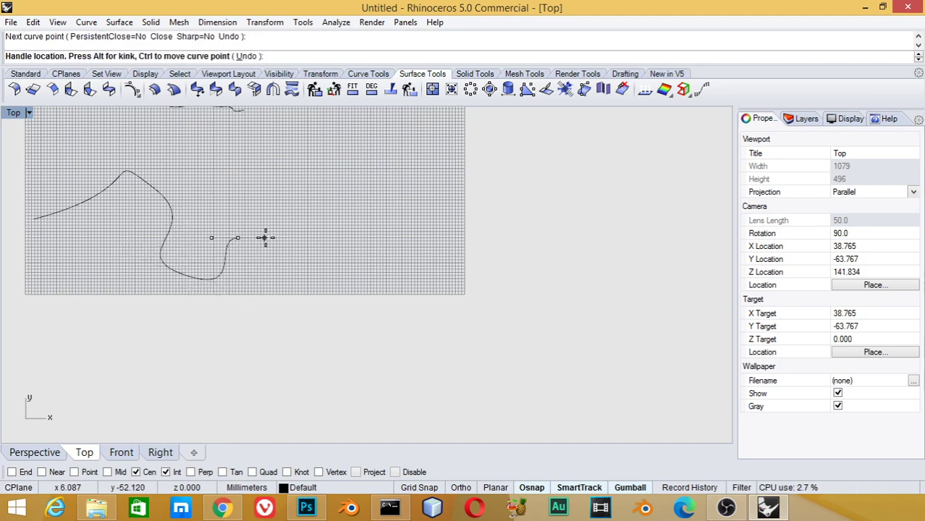
click(220, 369)
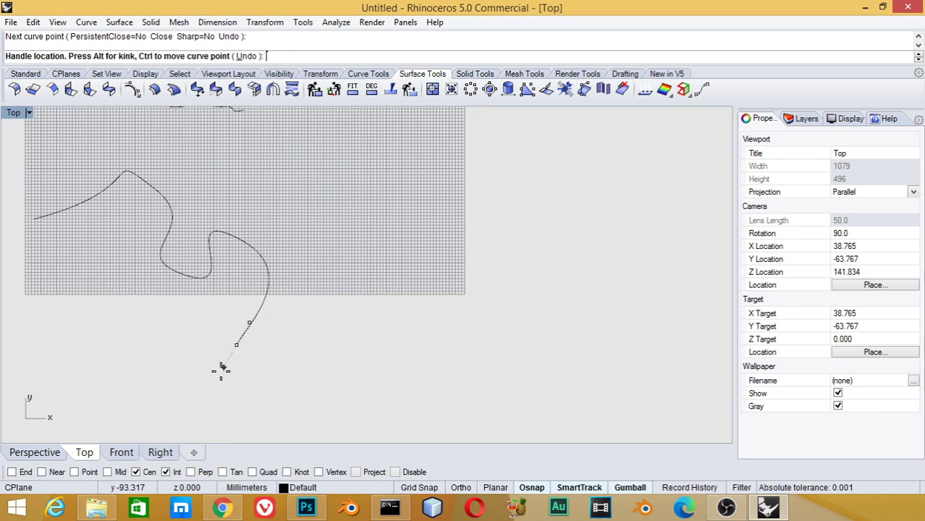
click(34, 223)
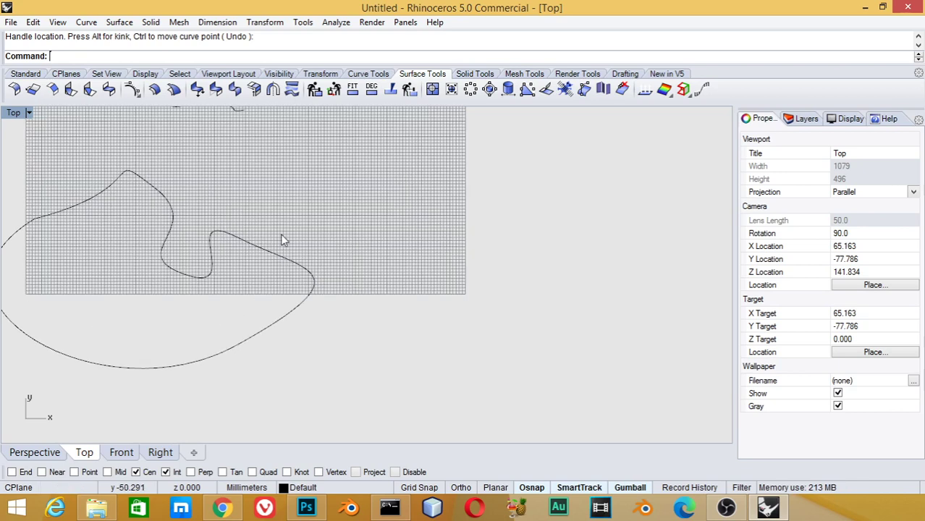
Start a control-point curve and place its first points forming a large arc
click(87, 22)
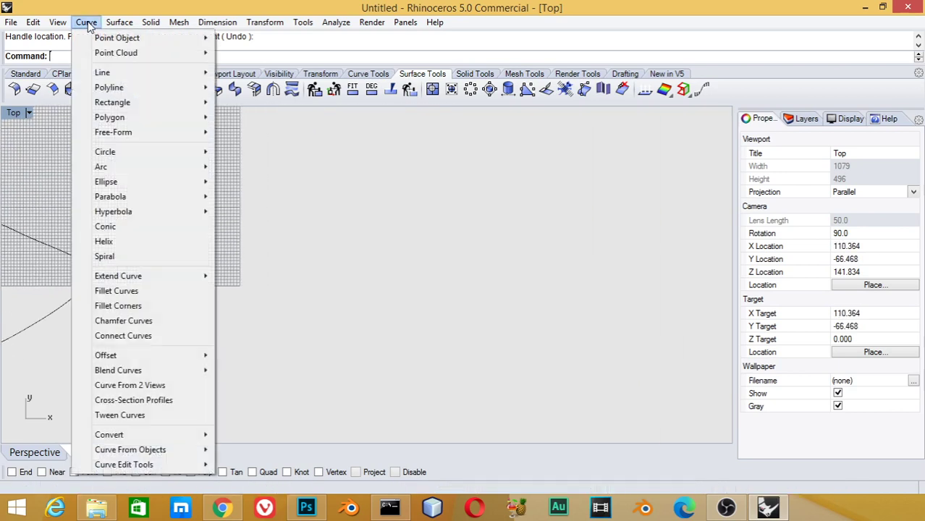
mouse_move(113, 132)
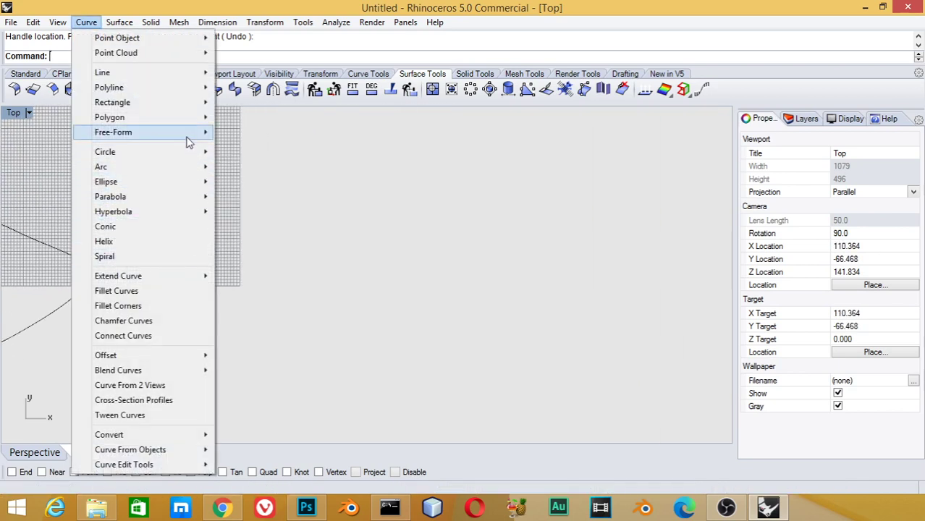
mouse_move(113, 132)
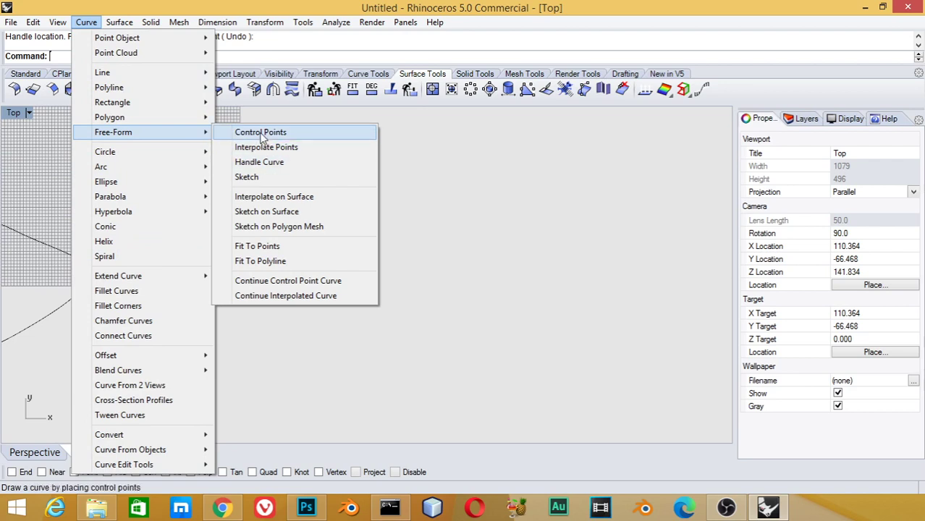
click(260, 131)
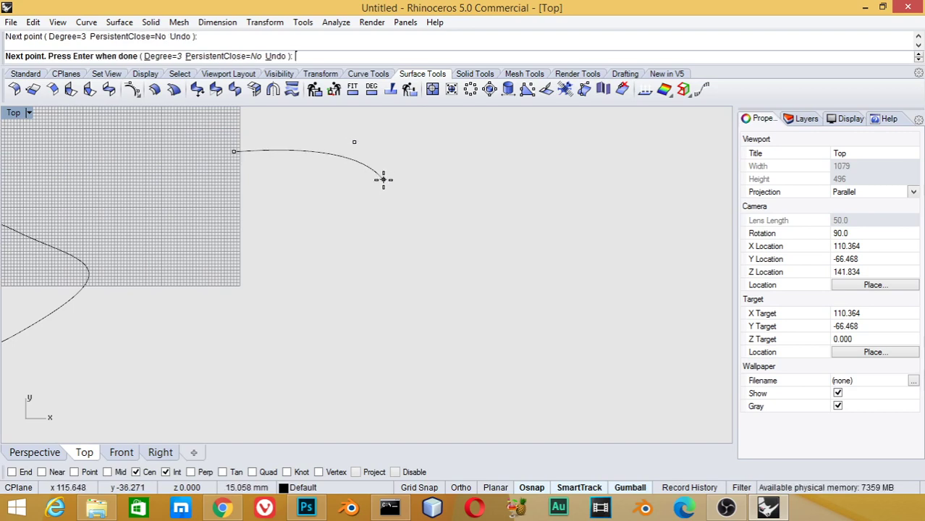
click(310, 386)
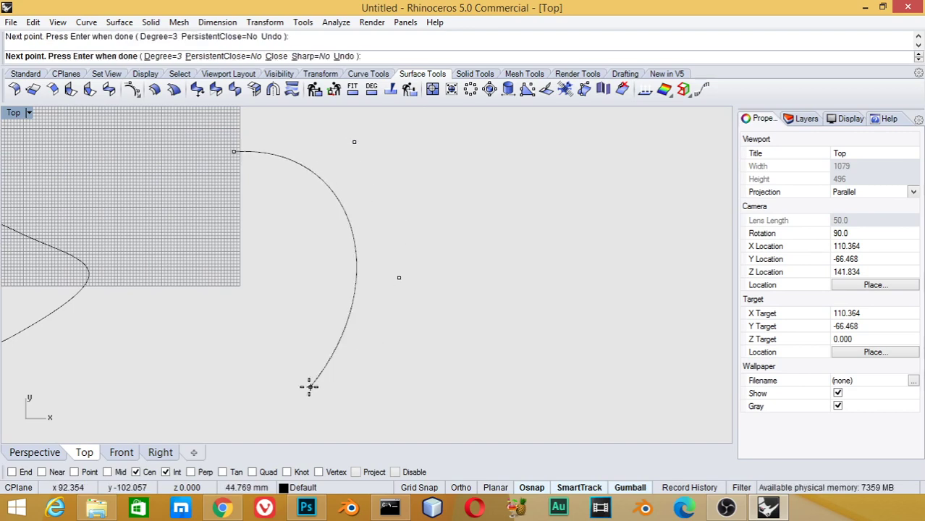